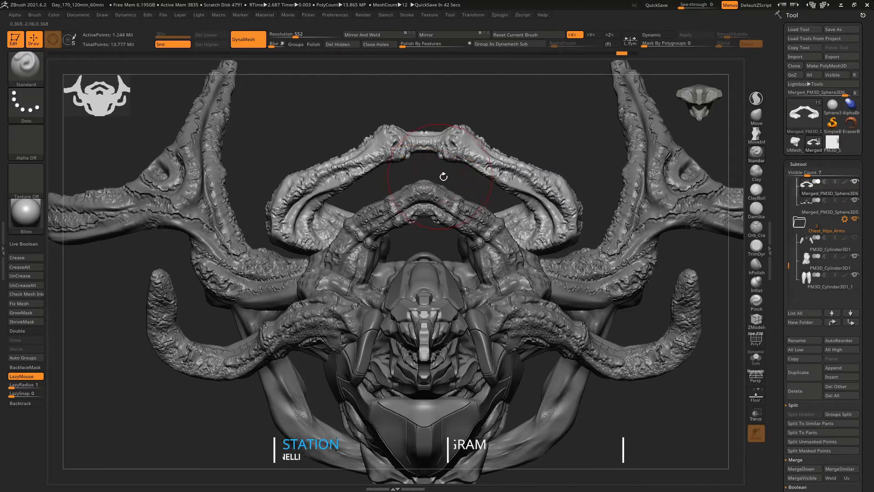
Switch to the subdivided flat plane and set up a ClayBuildup brush with a square alpha.
drag(443, 179, 412, 153)
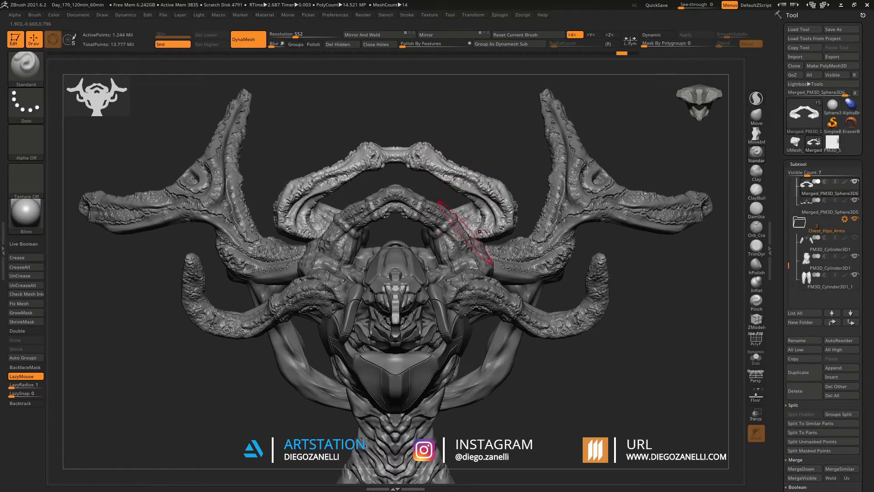
drag(468, 234, 462, 289)
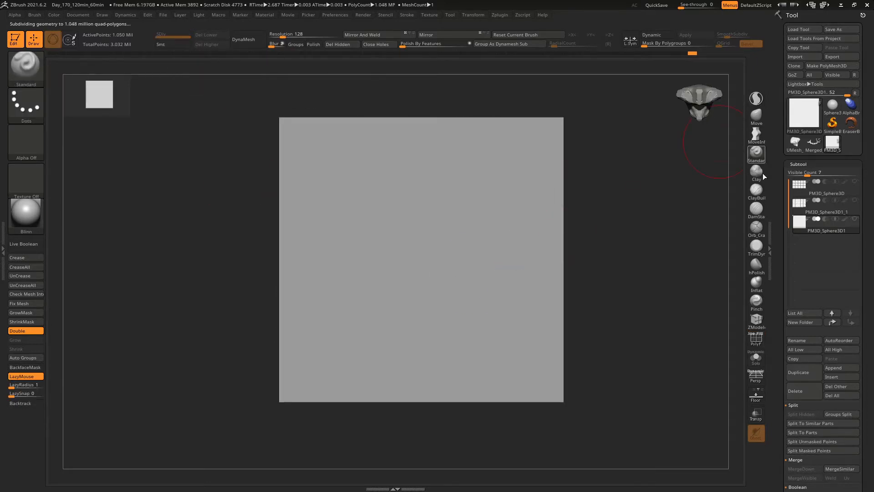
mouse_move(756, 173)
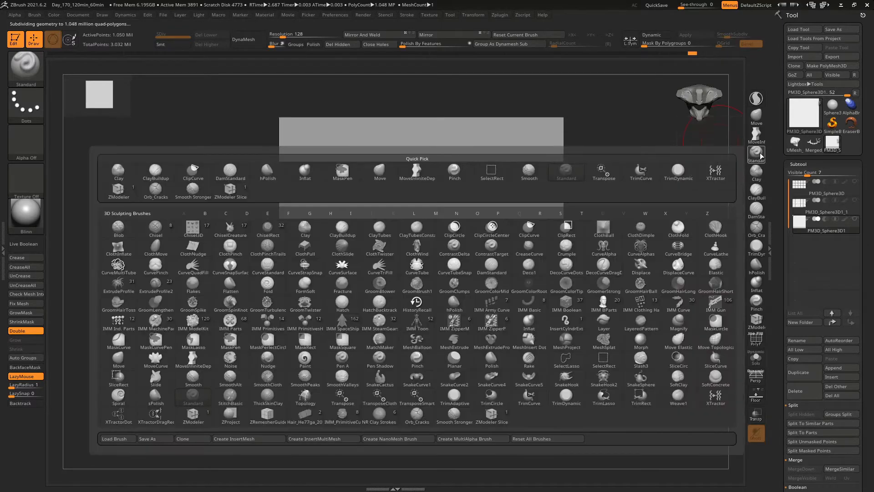
Paint overlapping ClayBuildup strokes to form tangled rope-like tendrils on the plane.
click(118, 173)
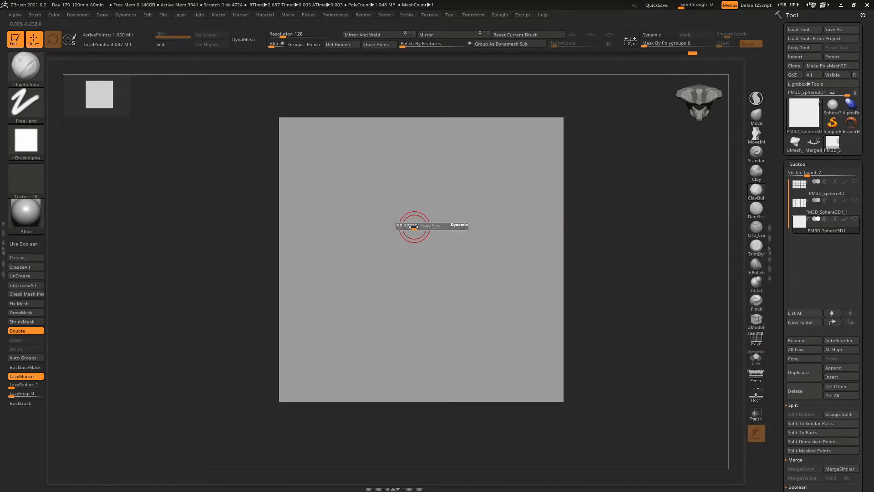
drag(412, 226, 488, 232)
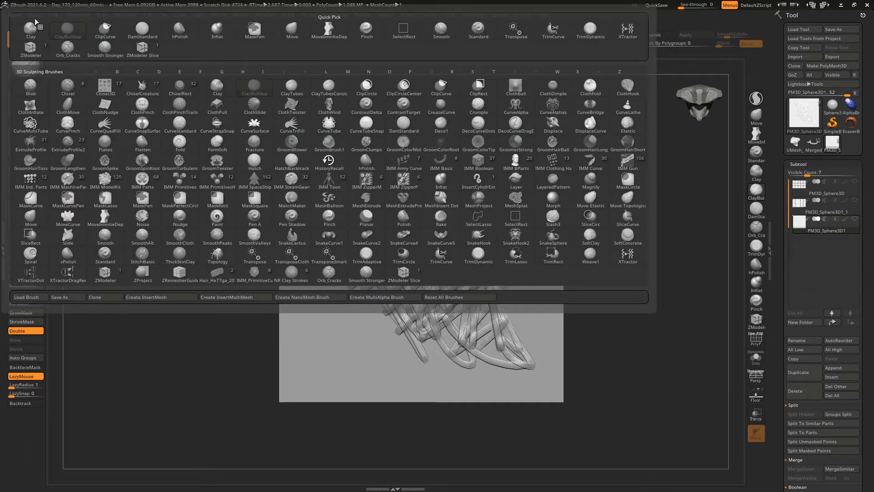
Filter the brush library to X and choose the XTractor brush.
click(577, 71)
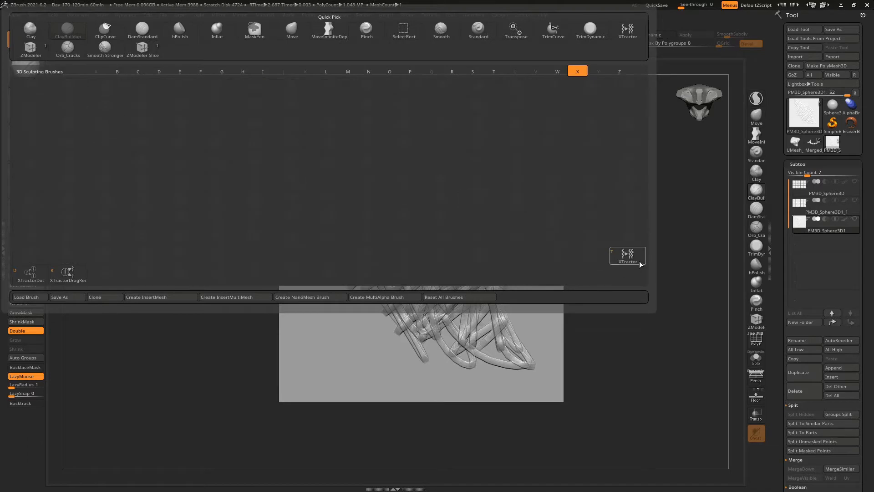
click(627, 253)
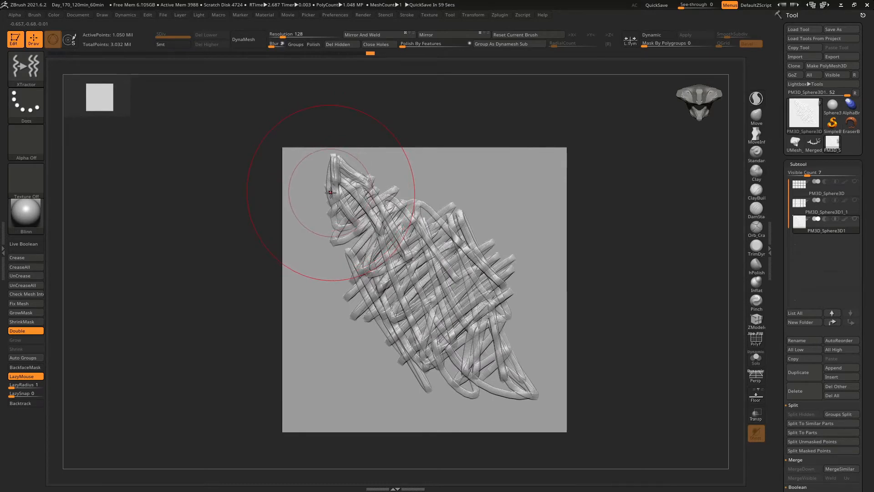
mouse_move(359, 234)
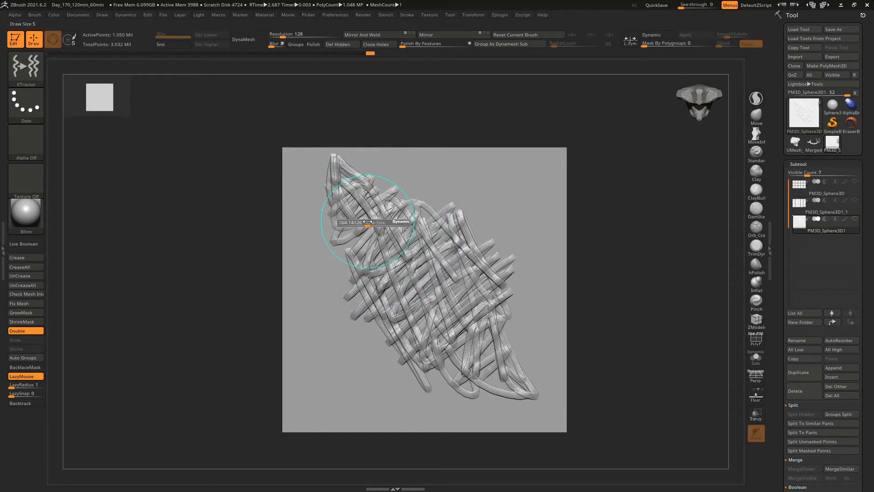
mouse_move(355, 210)
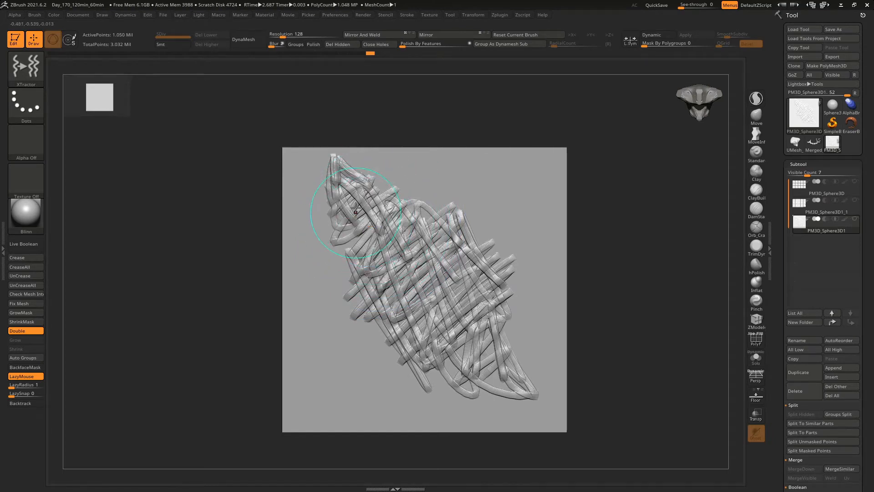
mouse_move(355, 200)
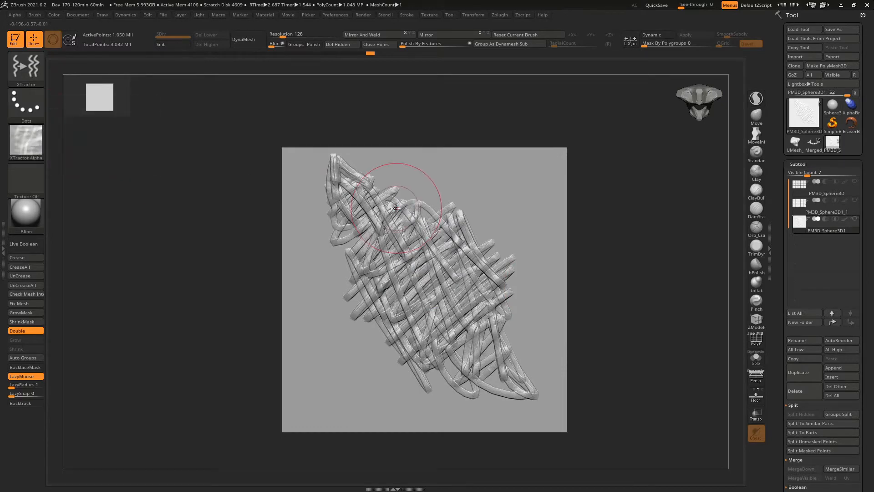
Test the captured strand alpha with an XTractor stroke and return to the creature model.
drag(396, 209, 512, 219)
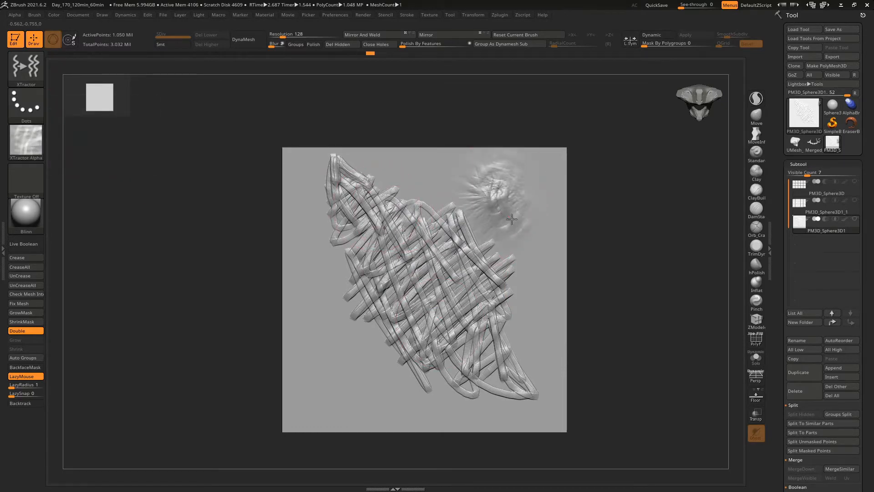
drag(512, 218, 310, 301)
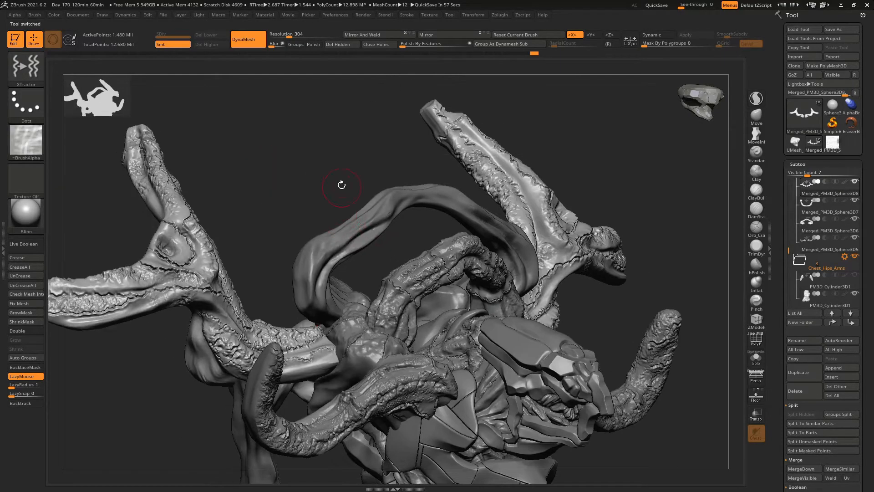
Zoom in on the creature's curving arms and switch to the lumpy arm subtool.
drag(342, 186, 377, 234)
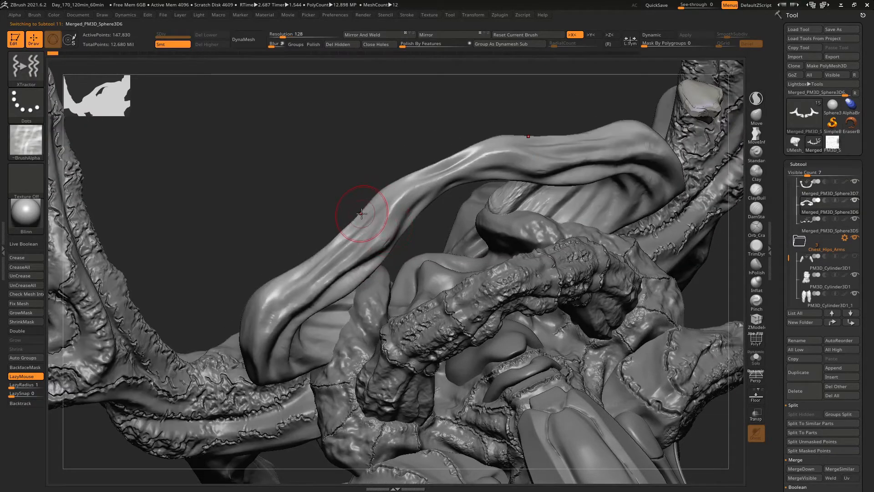
drag(362, 213, 397, 242)
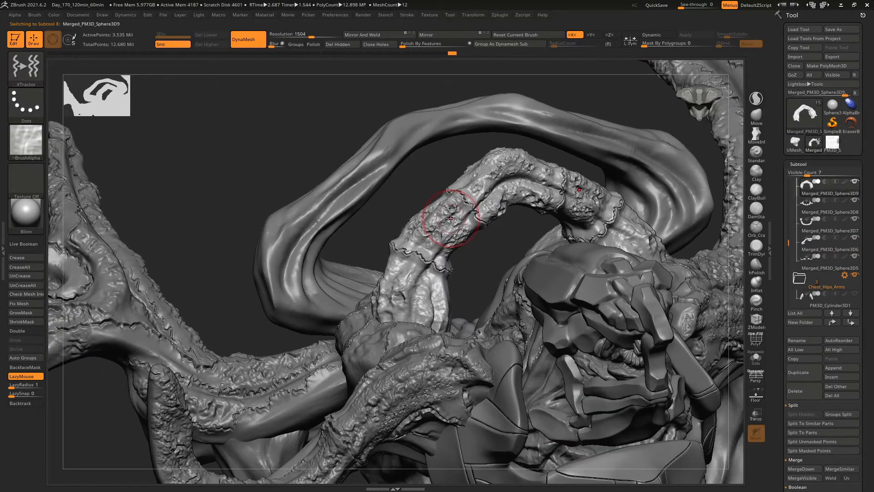
mouse_move(461, 220)
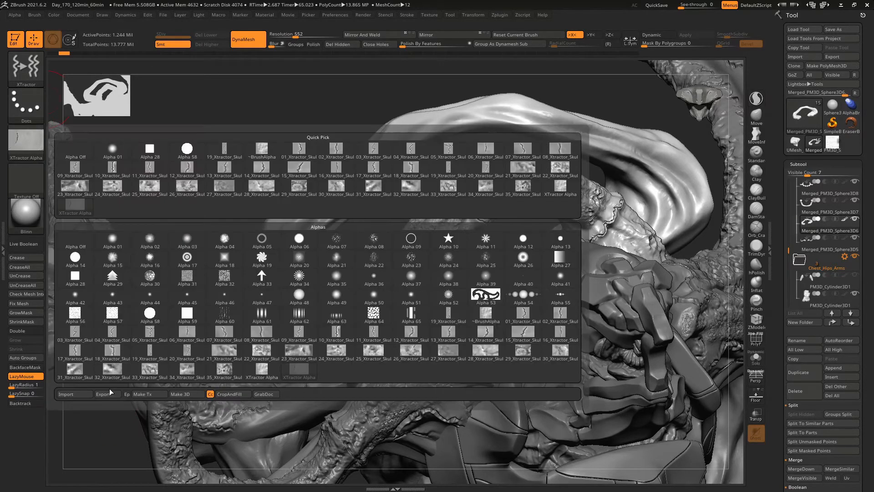
Export the captured XTractor alpha as a PSD to the desktop.
click(107, 393)
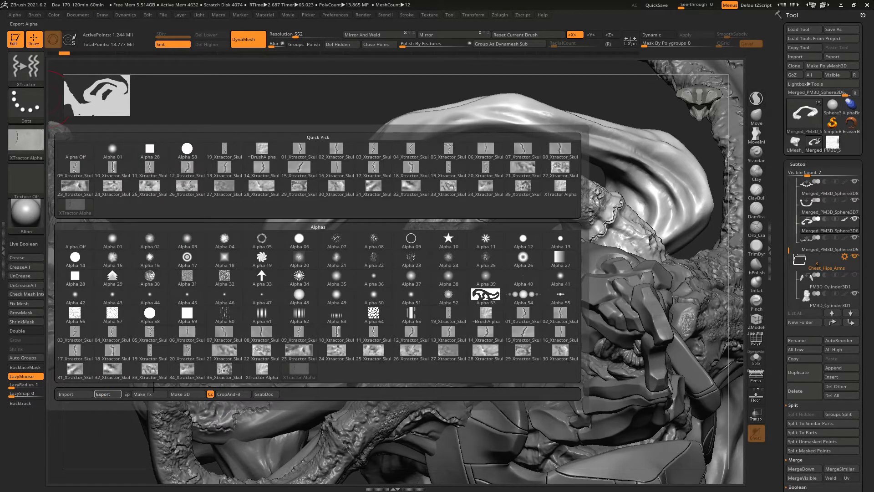
click(108, 394)
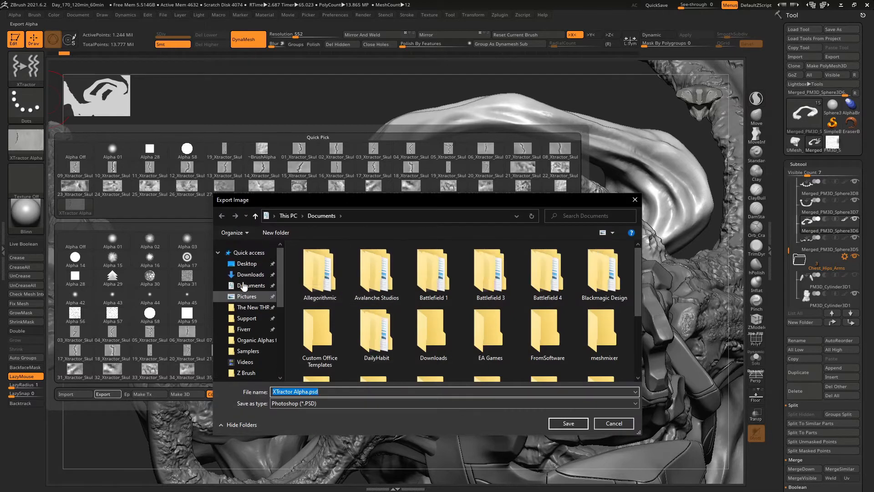
click(247, 263)
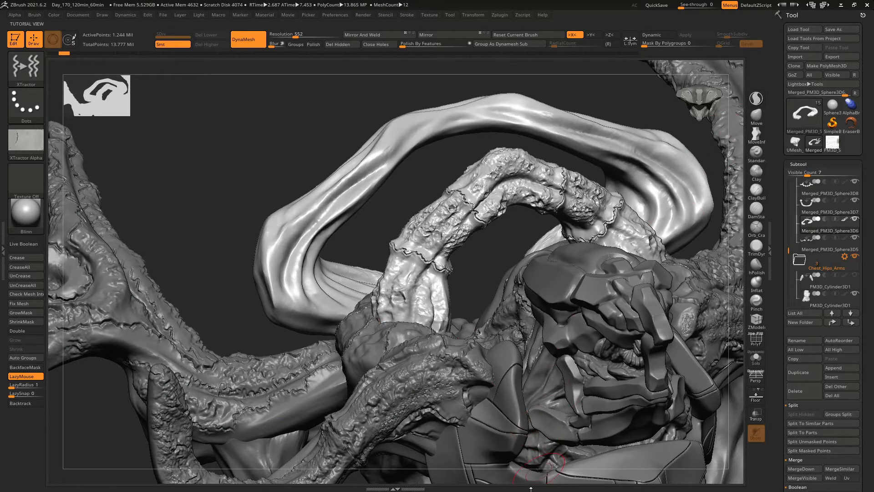
mouse_move(613, 399)
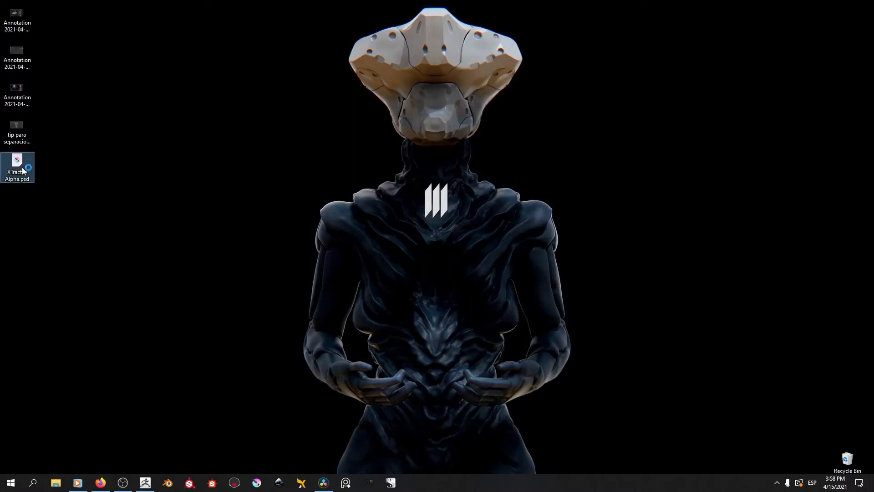
Open XTractor Alpha.psd from the desktop in Krita.
double_click(16, 167)
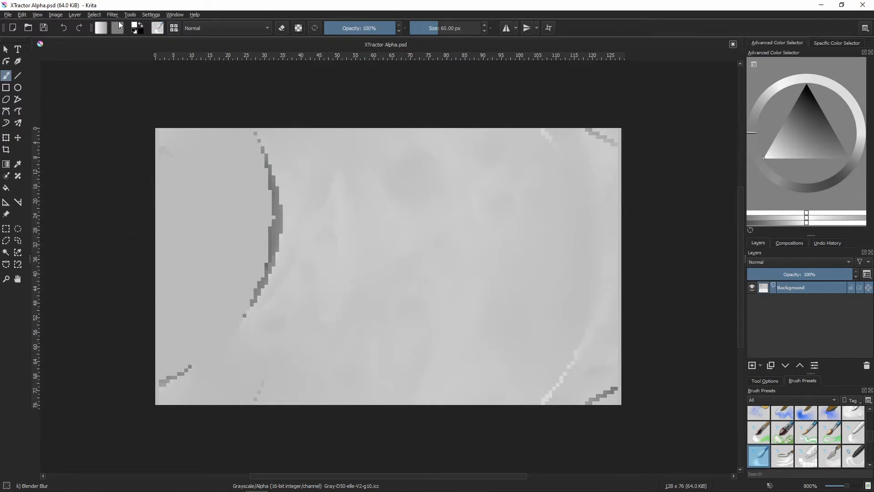
Apply a Gaussian blur to the strand alpha image and touch it up.
click(111, 15)
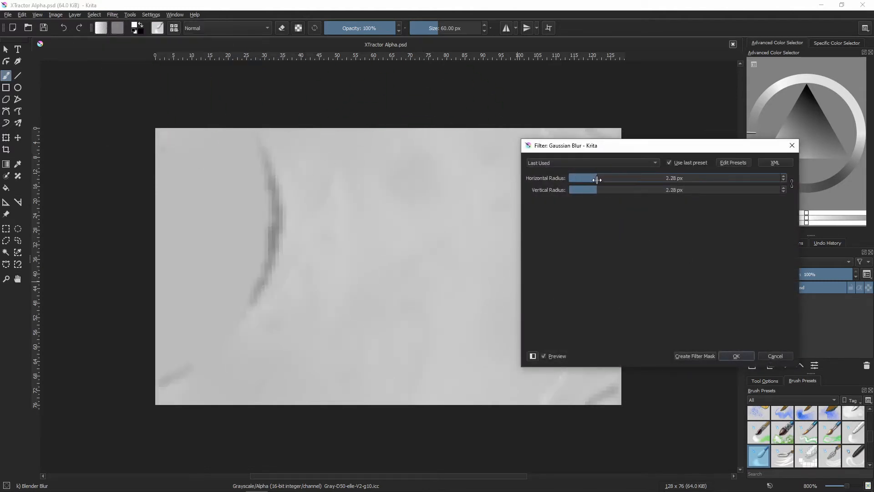
click(736, 356)
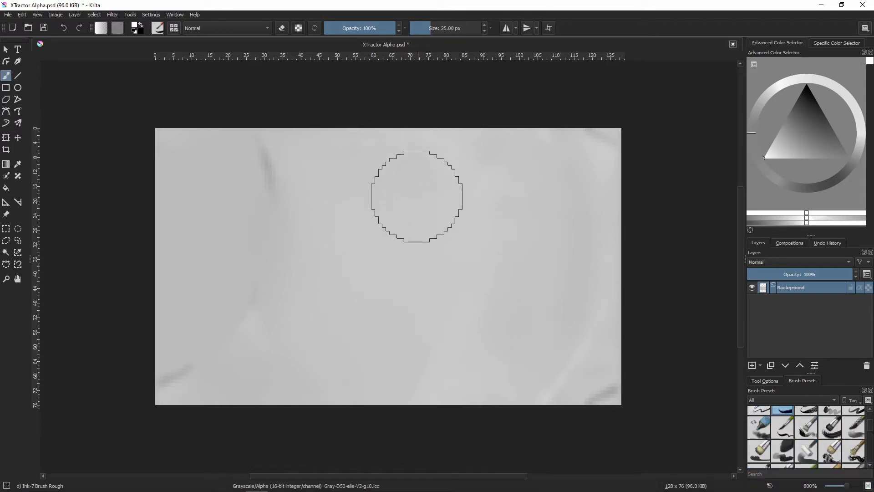
click(781, 416)
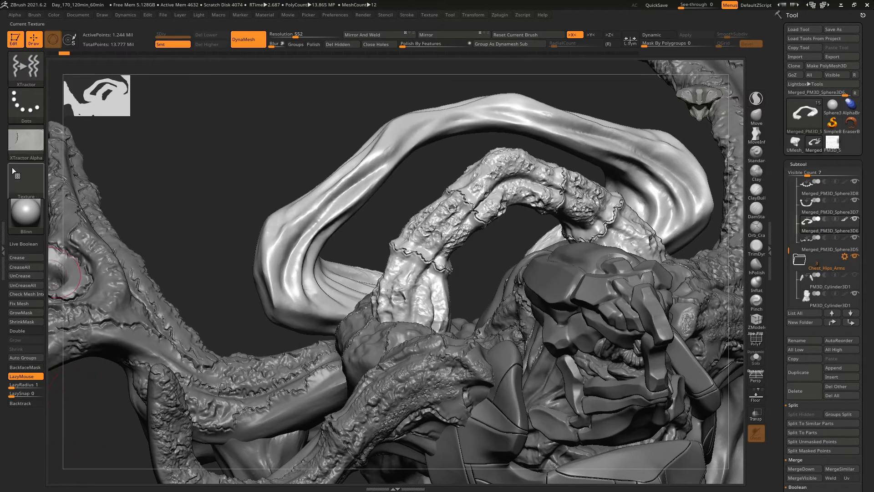
Start an Alpha import and browse into the published assets folder.
click(25, 140)
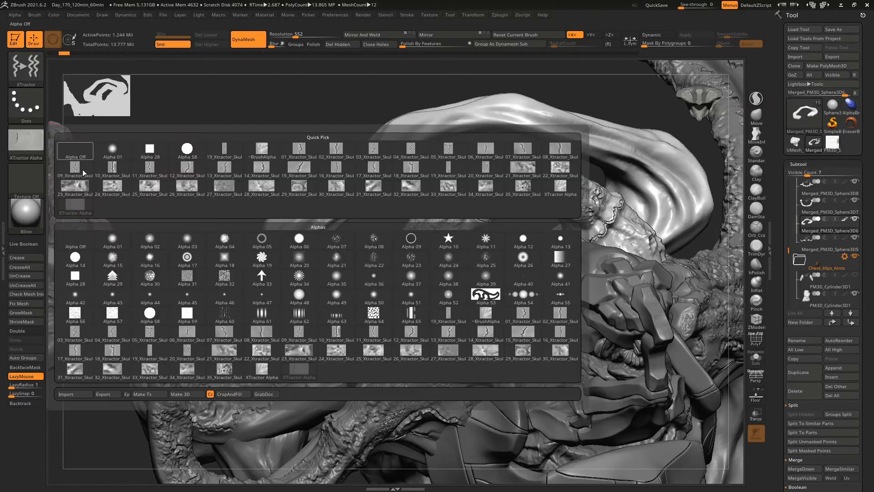
click(74, 394)
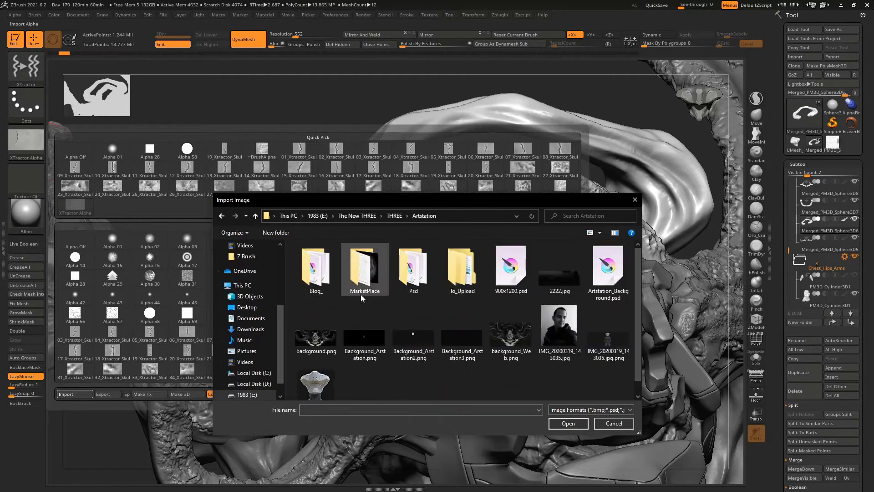
double_click(364, 265)
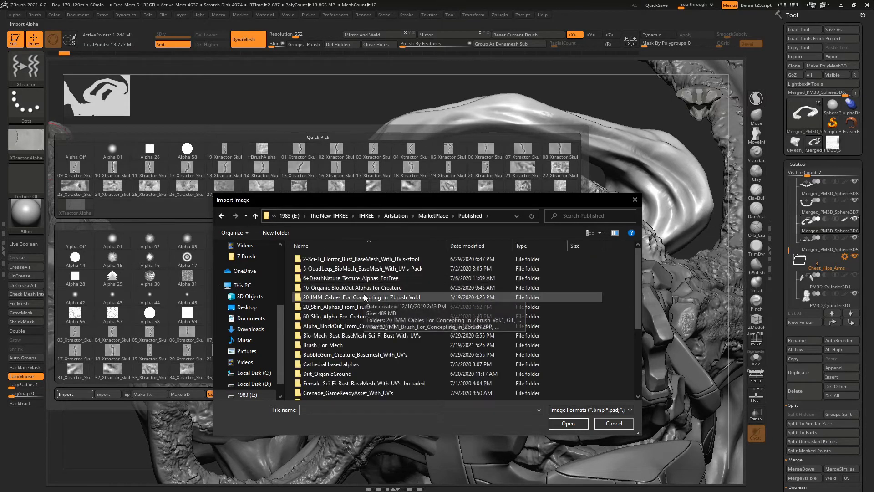
scroll(down, 3)
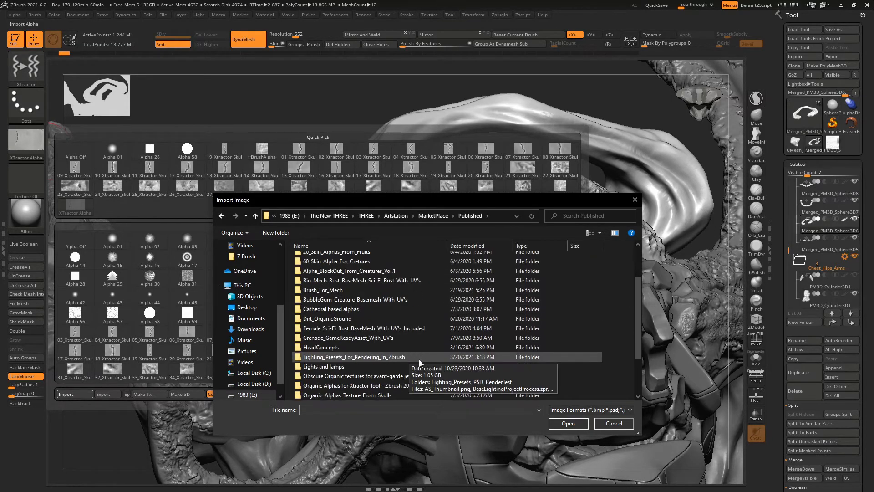
mouse_move(441, 336)
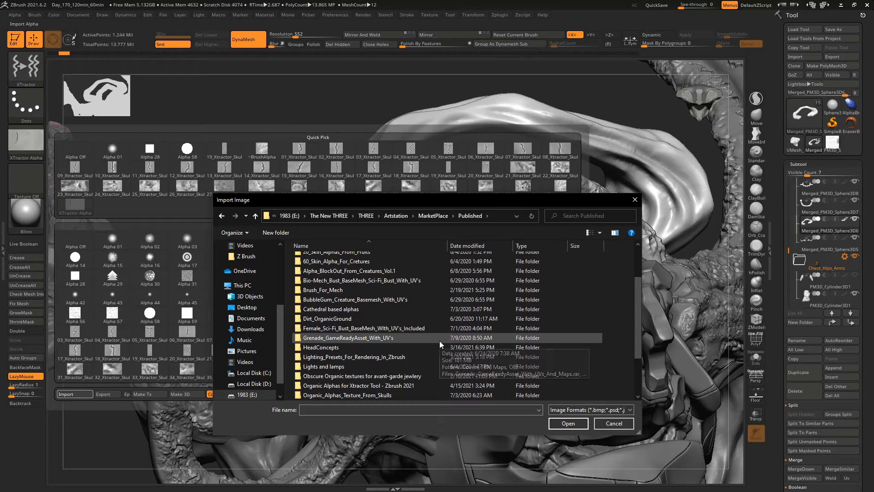
mouse_move(427, 347)
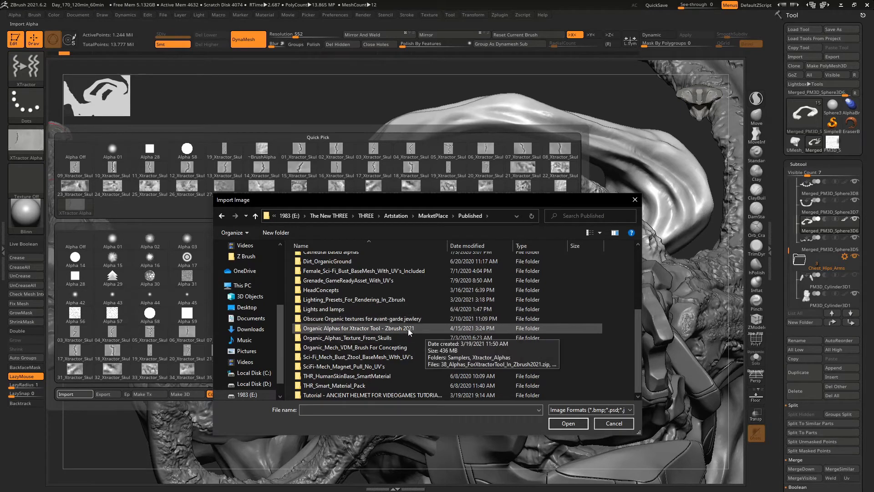
Import the crack and noise JPGs from Organic Alphas for Xtractor Tool > Xtractor_Alphas.
double_click(356, 328)
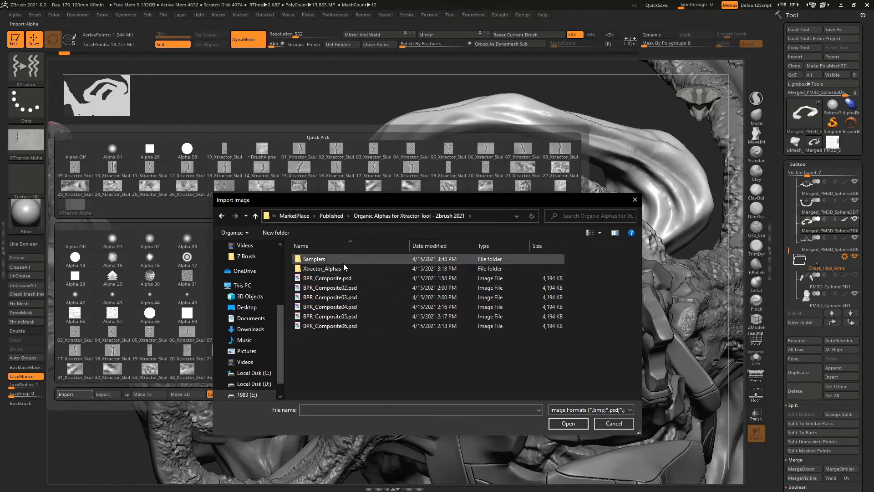
double_click(321, 268)
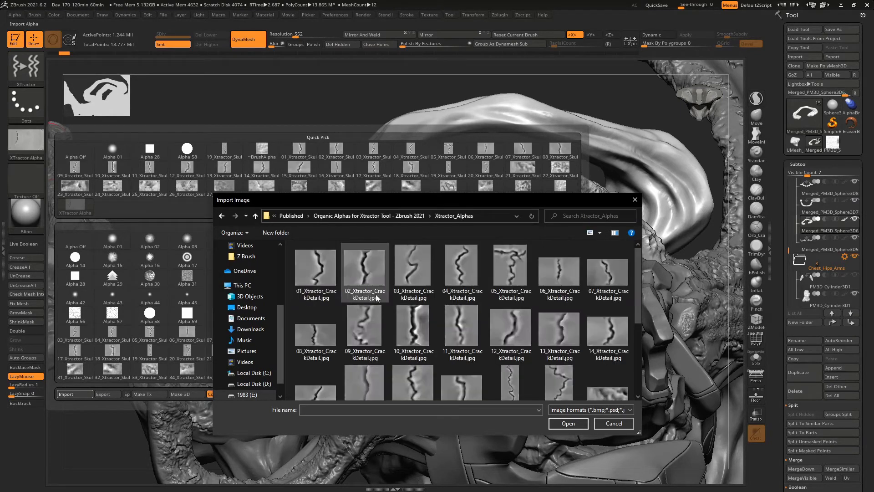
click(316, 265)
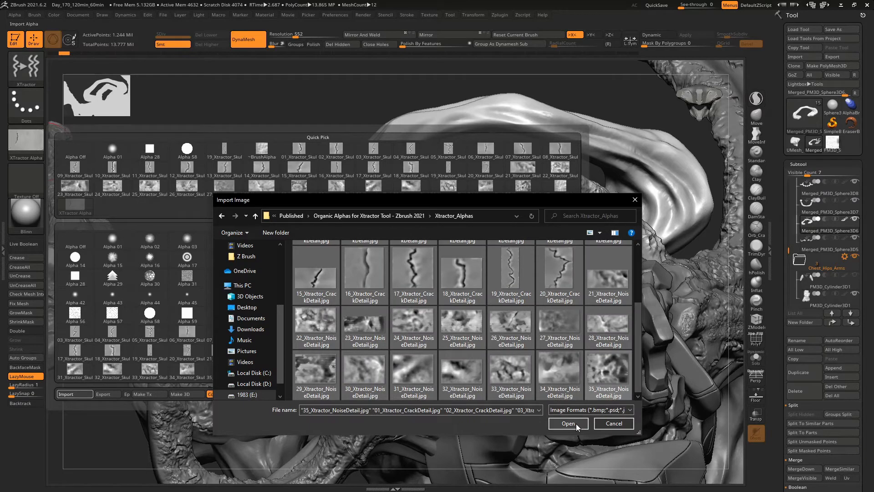
click(567, 423)
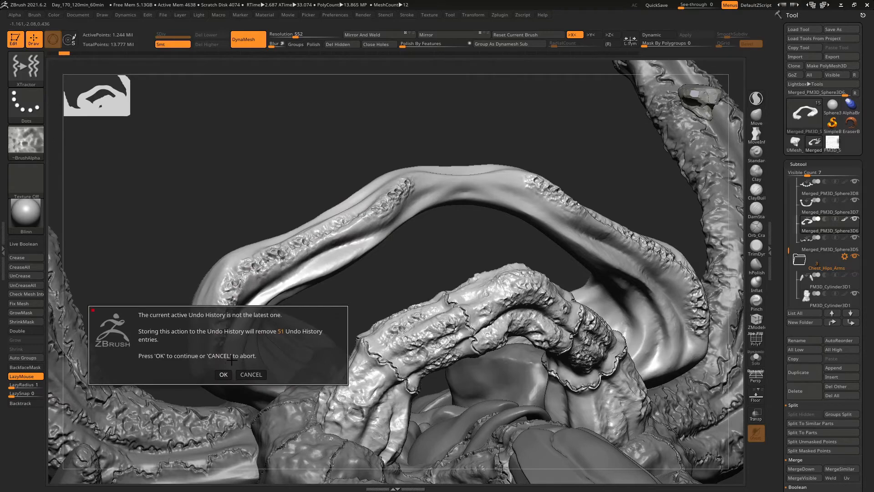
Accept the undo-history warning and roughen the arm's upper ridges with XTractor noise strokes.
click(223, 374)
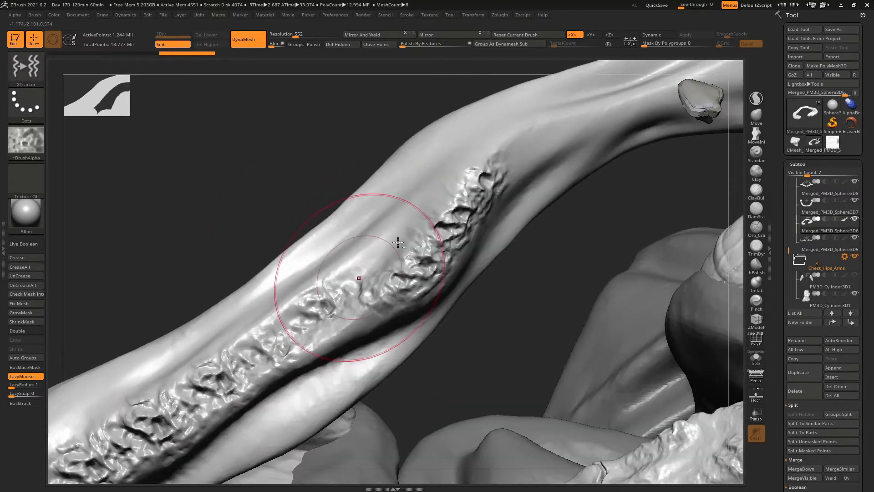
drag(399, 243, 446, 207)
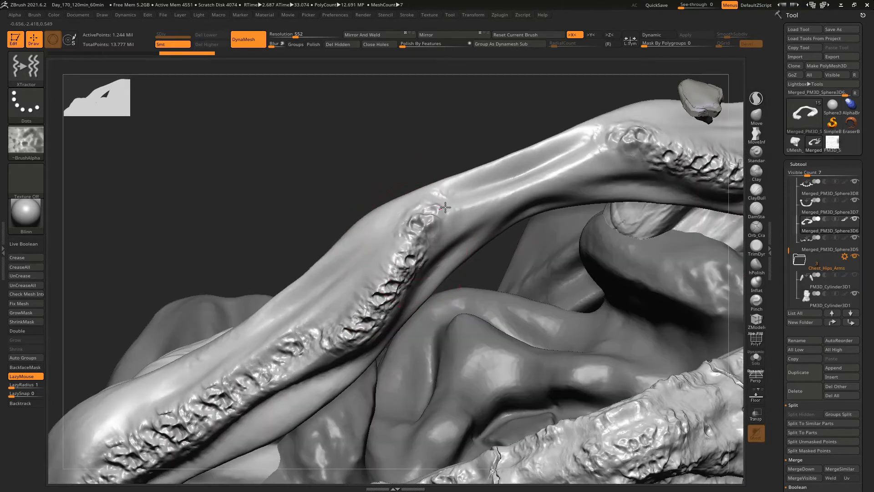
drag(446, 206, 402, 246)
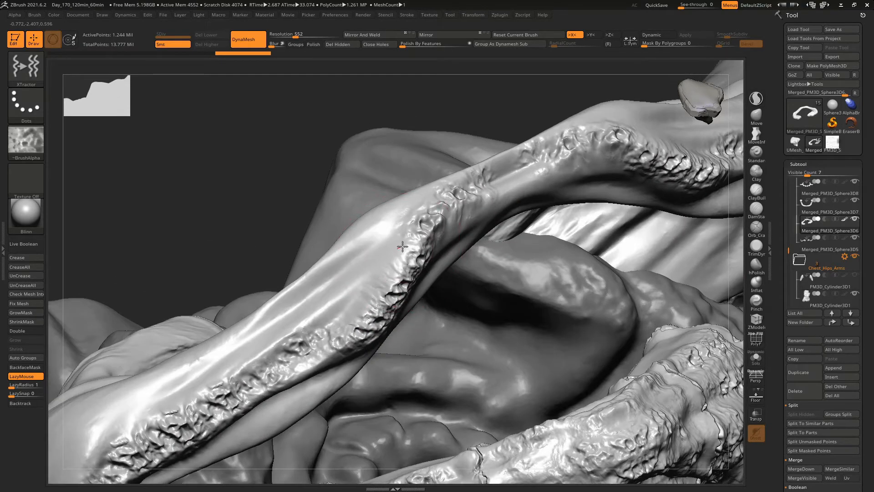
drag(401, 247, 335, 288)
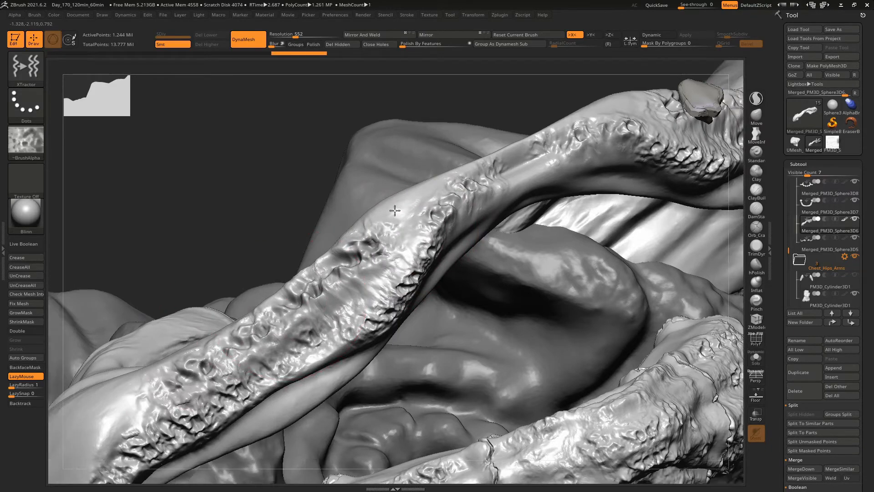
drag(391, 212, 373, 278)
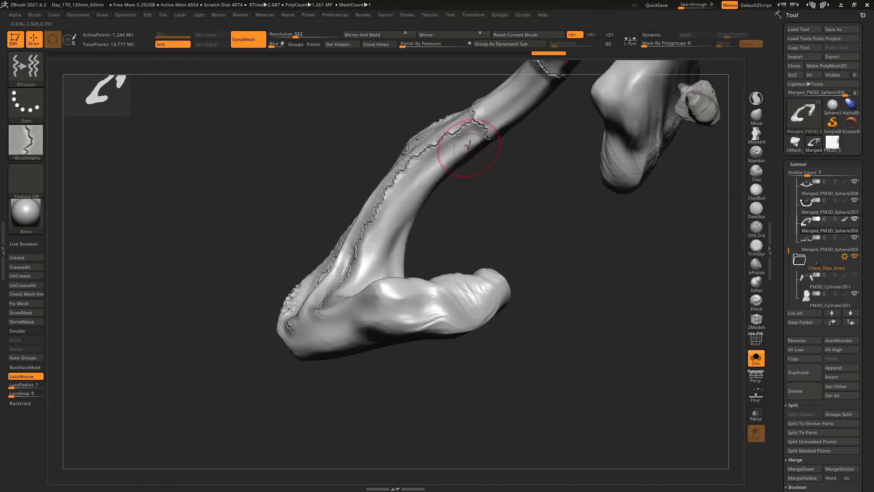
Stroke the crack alpha down the arm's inner groove and its edges to cut jagged fissures.
drag(468, 146, 401, 217)
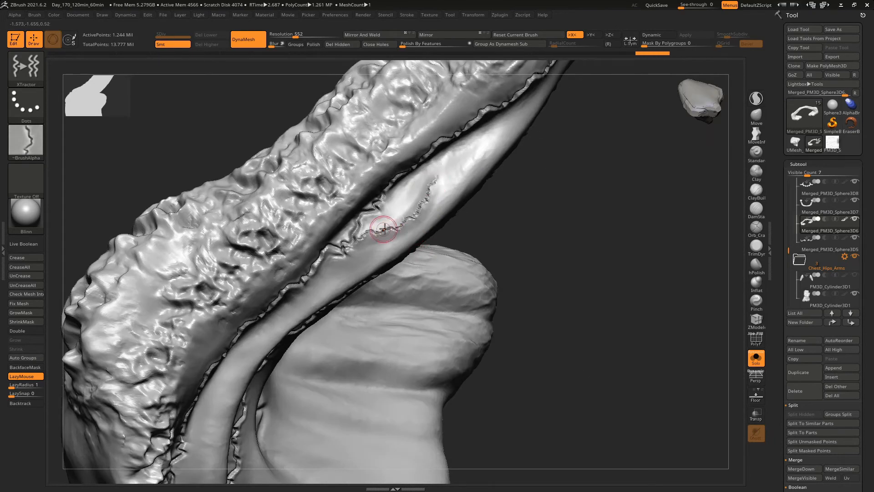
drag(383, 228, 415, 198)
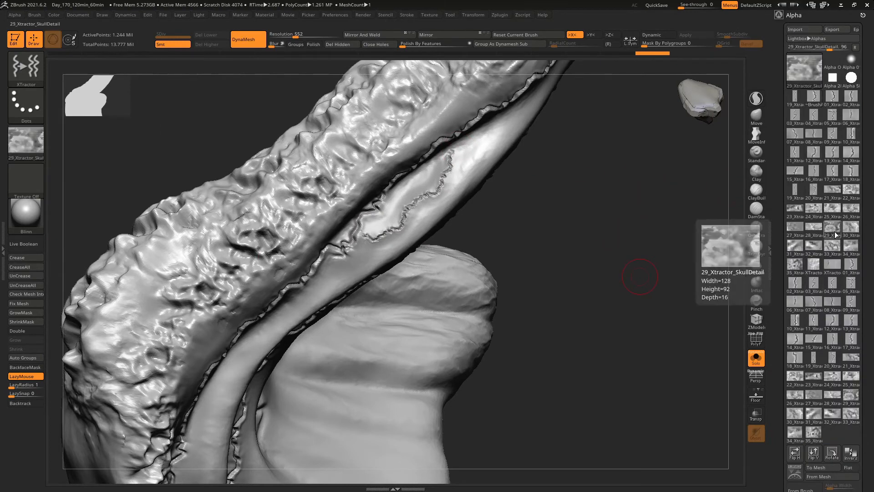
drag(639, 279, 349, 278)
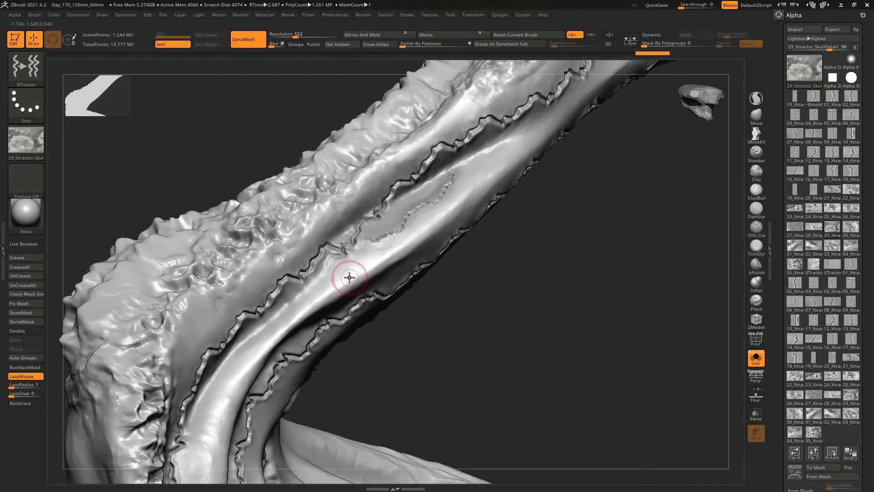
drag(350, 278, 512, 134)
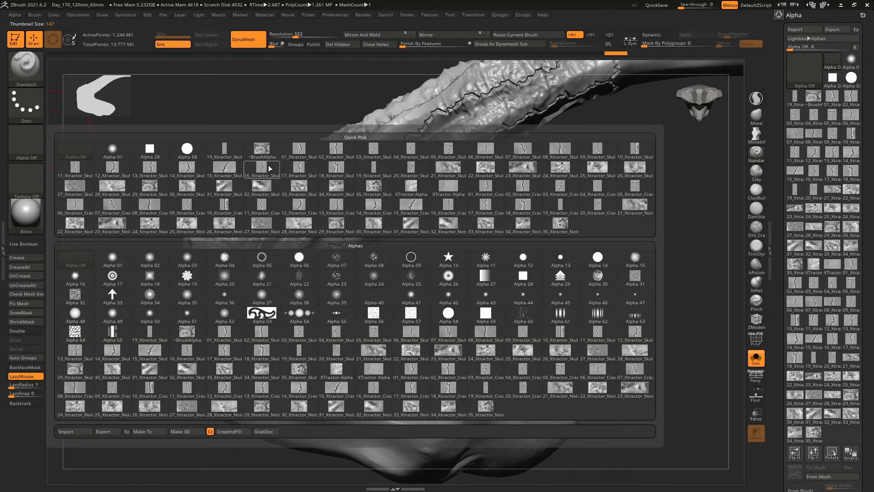
With a crack alpha from quick pick, scratch two thin branching cracks across the arm's flat end.
click(262, 167)
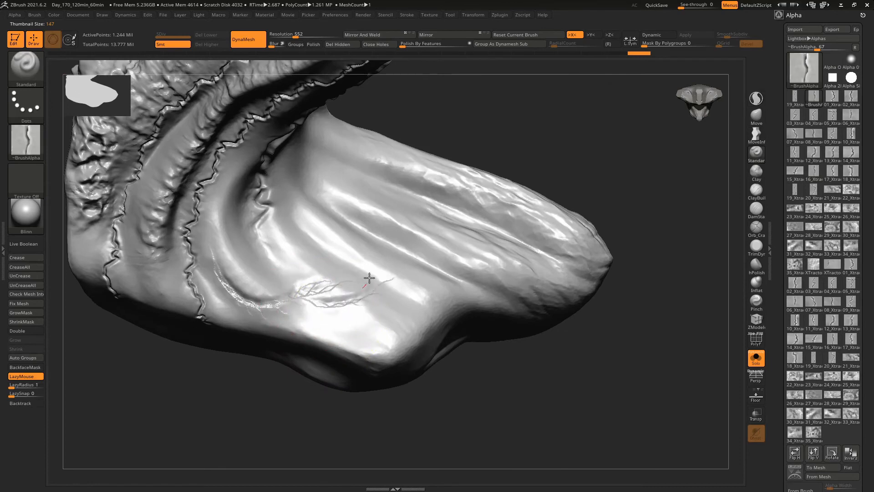
drag(368, 278, 417, 262)
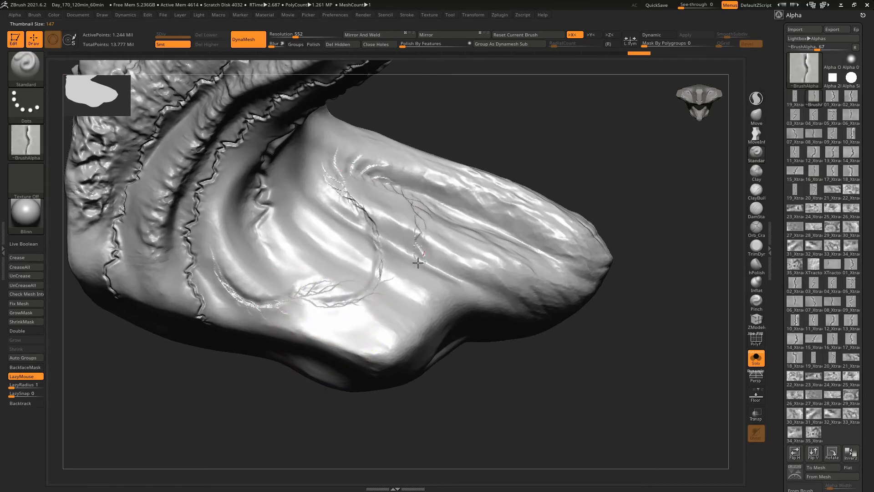
drag(418, 262, 231, 251)
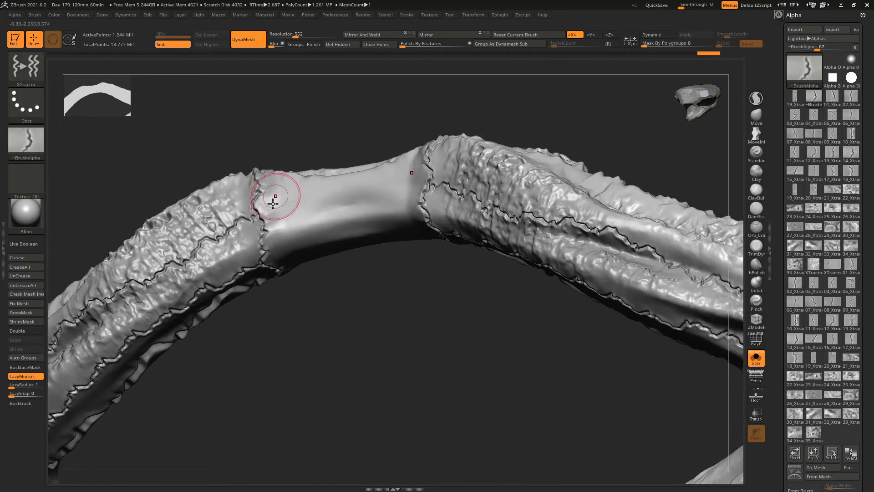
Roughen the smooth band and patch of the arm with noise SkullDetail strokes.
drag(273, 195, 362, 187)
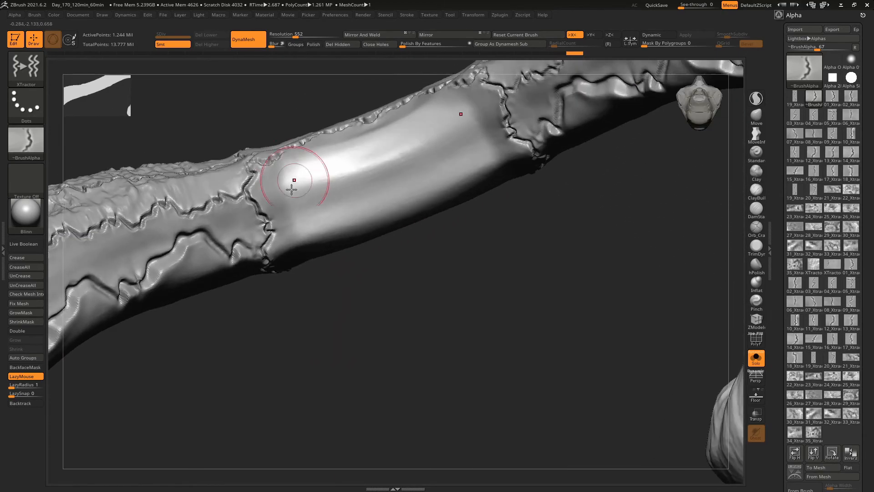
drag(292, 187, 378, 221)
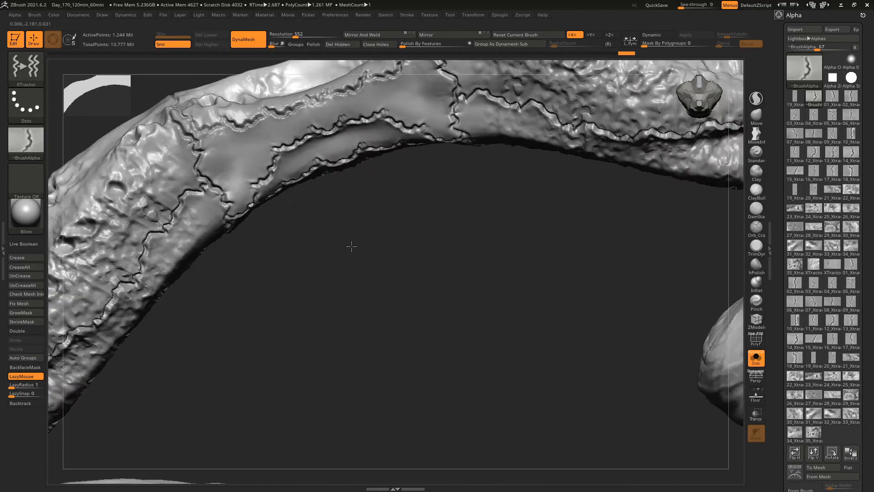
drag(351, 247, 226, 280)
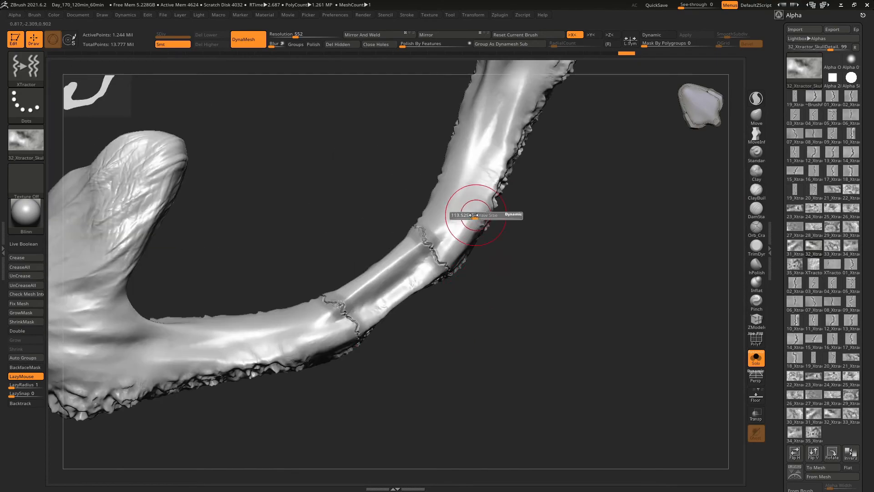
Resize the brush, roughen the arm's underside and scratch cracks into the arm end.
drag(483, 214, 376, 239)
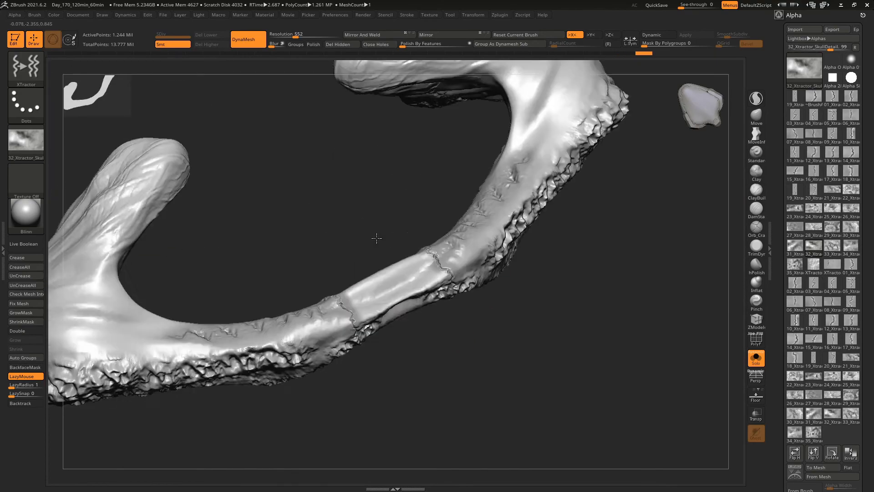
drag(376, 238, 412, 263)
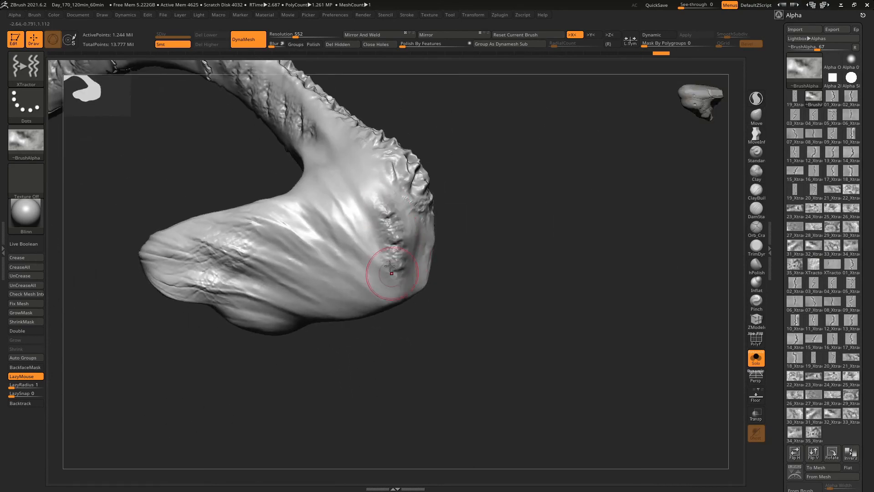
drag(391, 270, 662, 326)
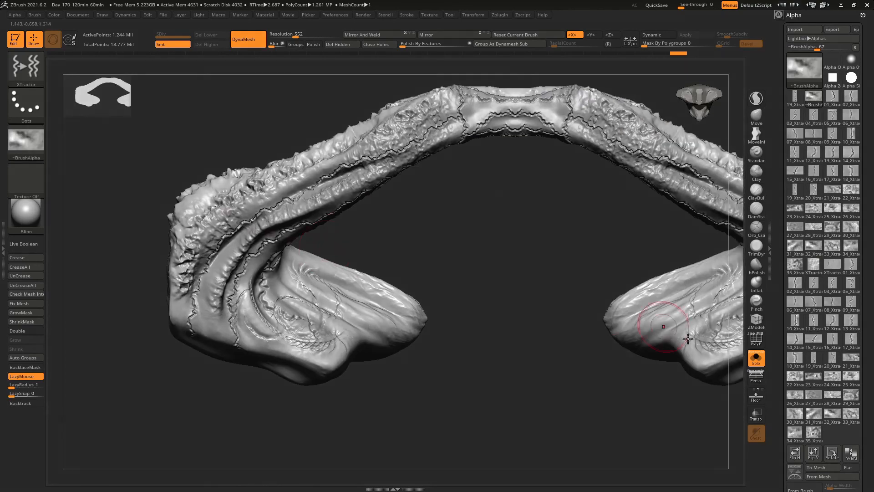